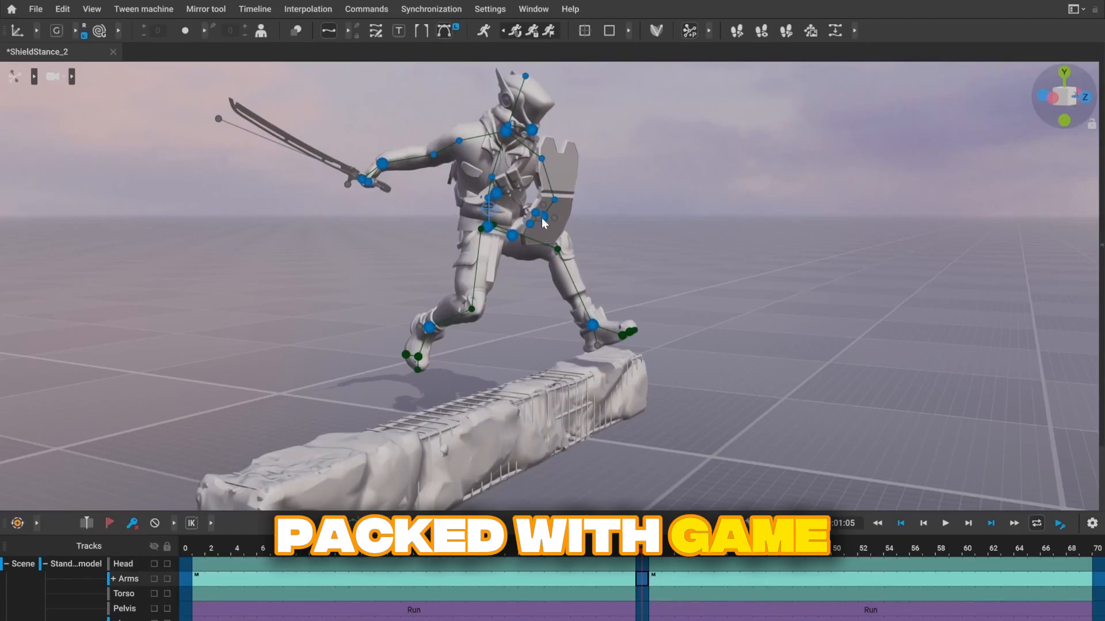
Switch to the CascyChair scene and turn Cascy's head with the rotate gizmo.
{"action": "left_click", "coordinate": [944, 524]}
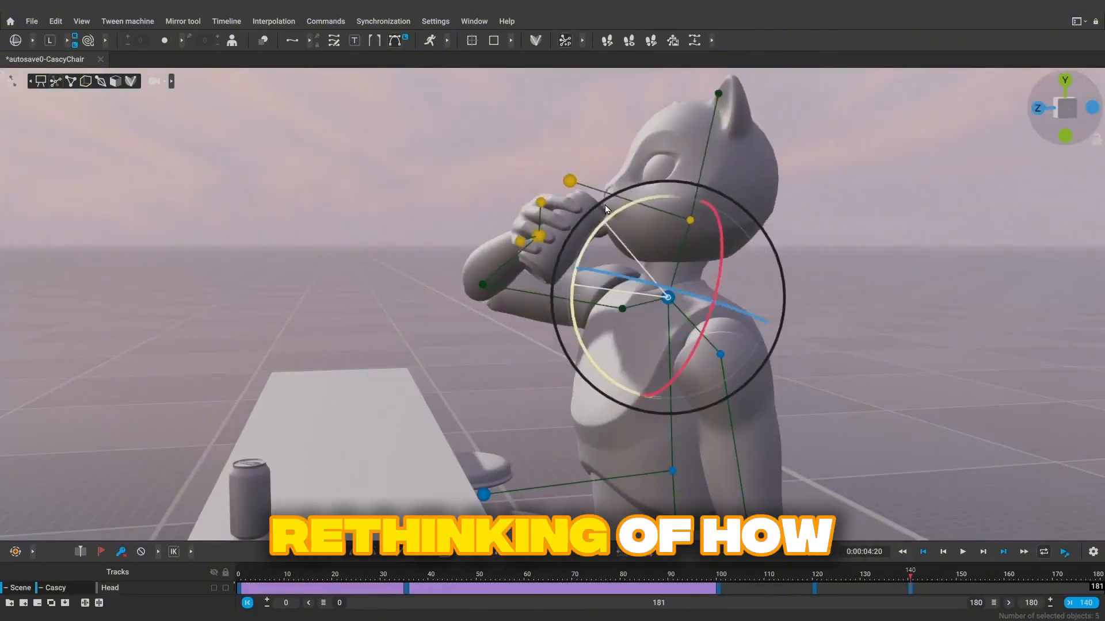
Open ShieldStance_forward and pose the knight in a crouched ready guard.
{"action": "left_click", "coordinate": [961, 551]}
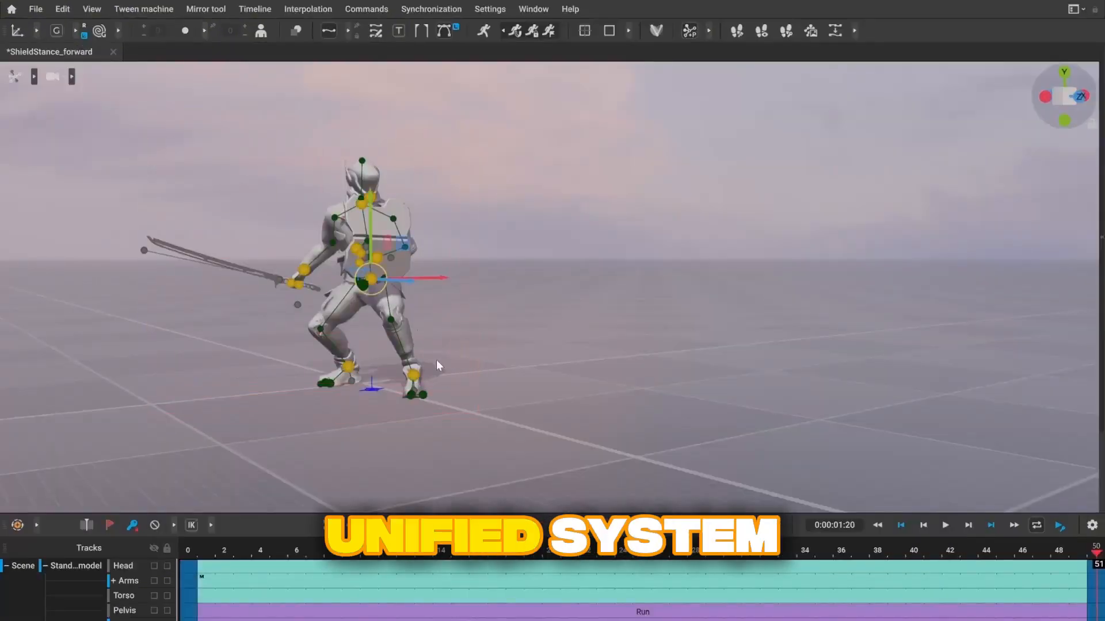
View ShieldStance_side with AutoPhysics, then reopen ShieldStance_2 and move the knight's lower foot.
{"action": "left_click", "coordinate": [945, 525]}
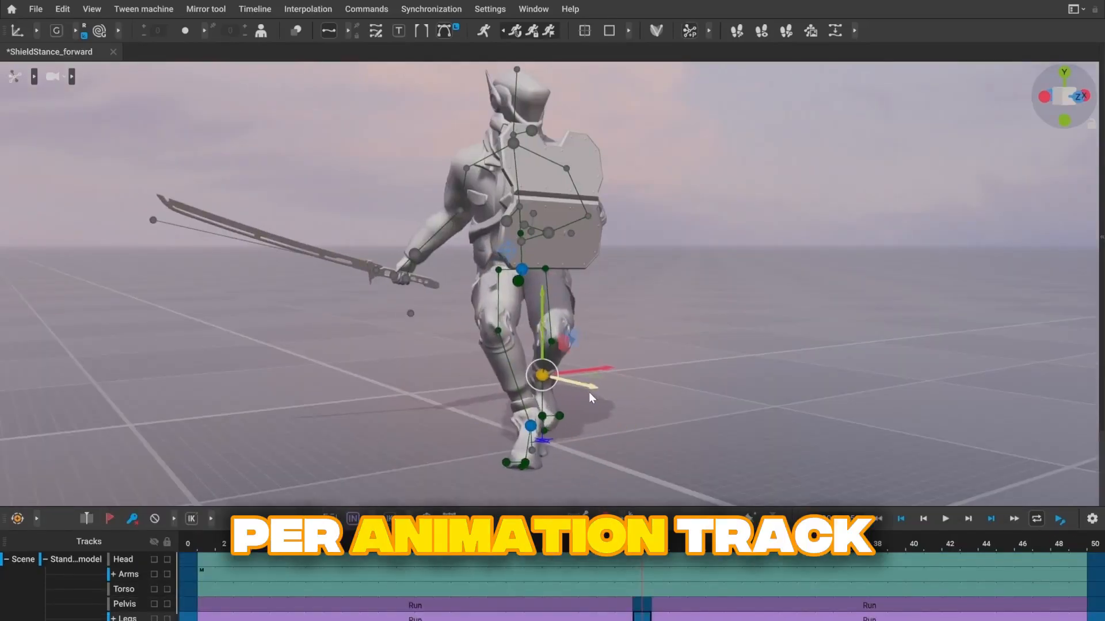
{"action": "left_click", "coordinate": [945, 518]}
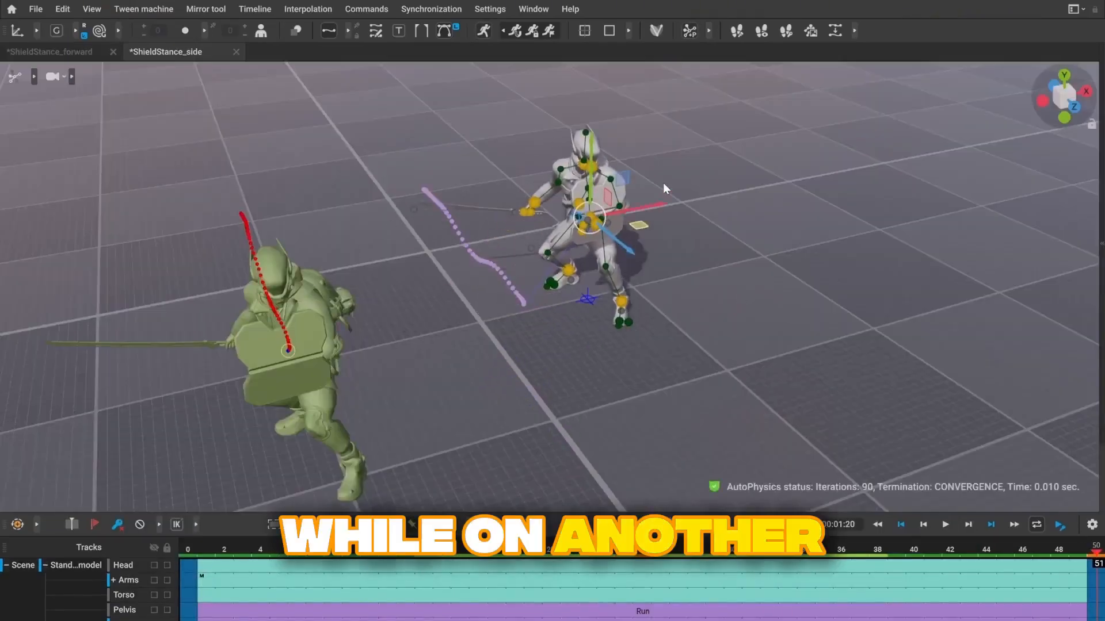
{"action": "left_click", "coordinate": [944, 524]}
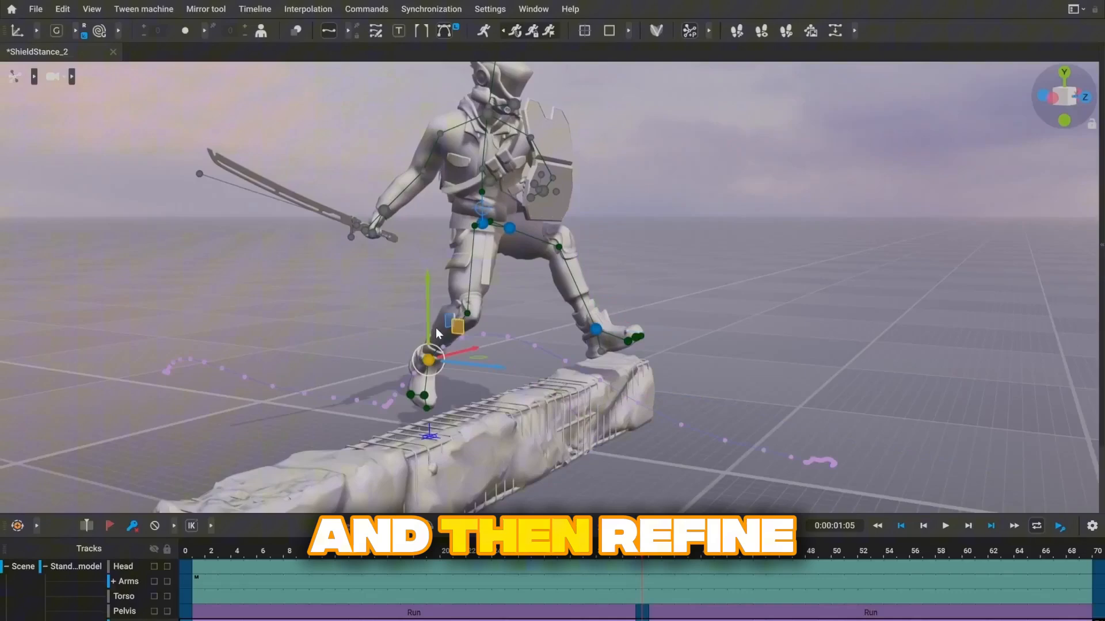
AI-inbetween the knight's leap in ShieldStance_2, then open deer_rig_3 and move a hoof.
{"action": "left_click", "coordinate": [944, 525]}
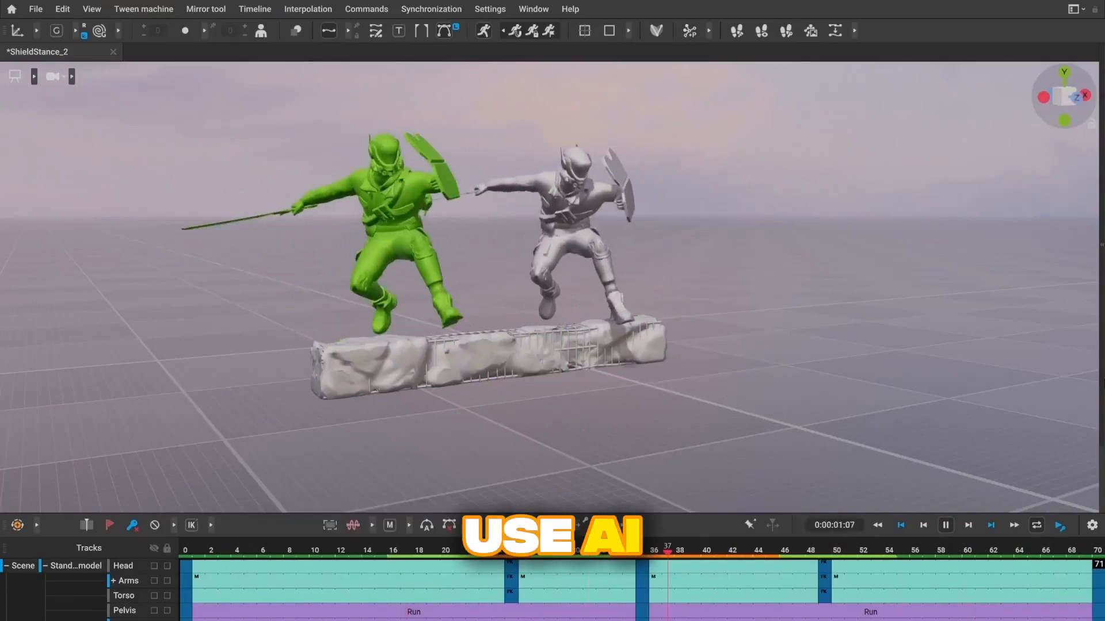
{"action": "left_click", "coordinate": [214, 59]}
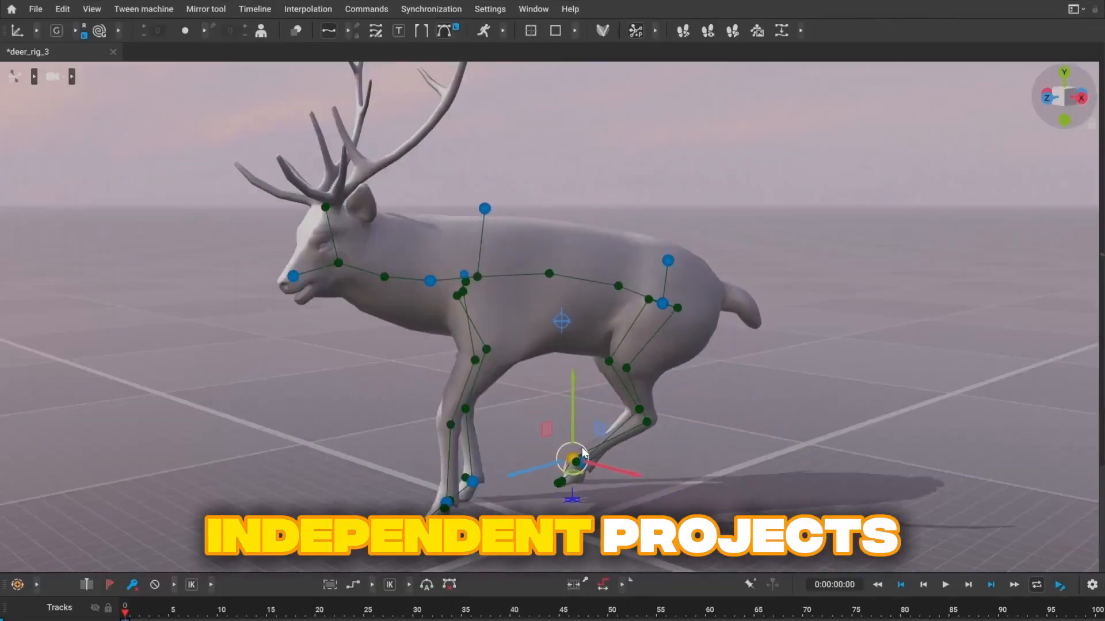
{"action": "scroll", "scroll_direction": "up", "scroll_amount": 3}
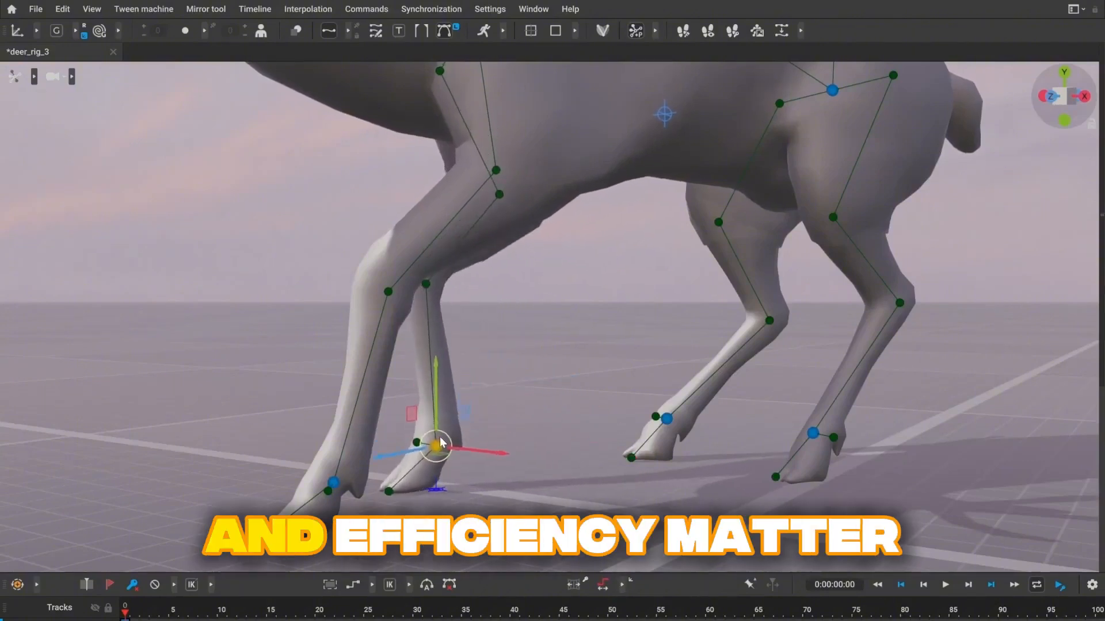